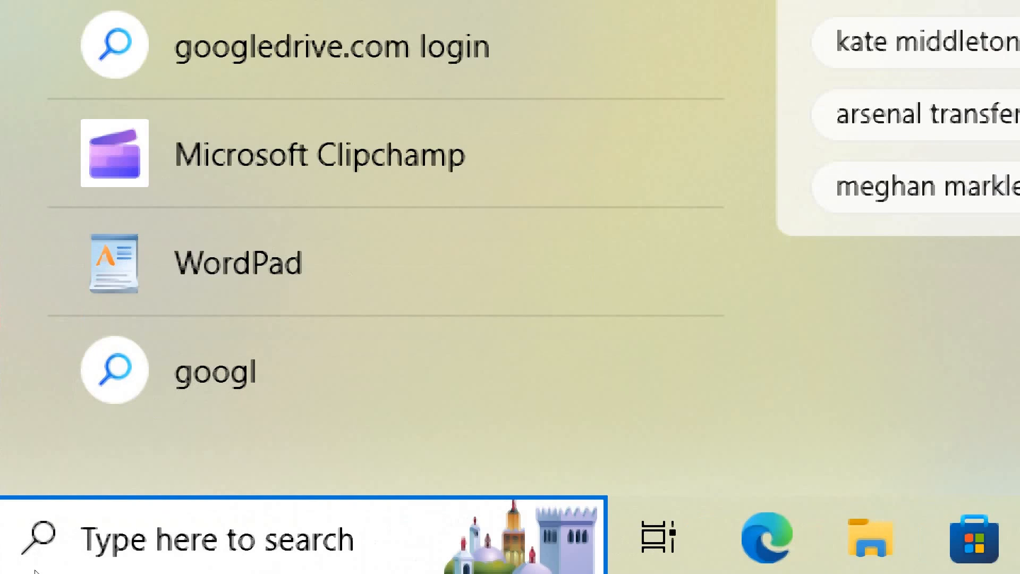
Search for 'powershell' and bring up Windows PowerShell's launch options.
text(powershell)
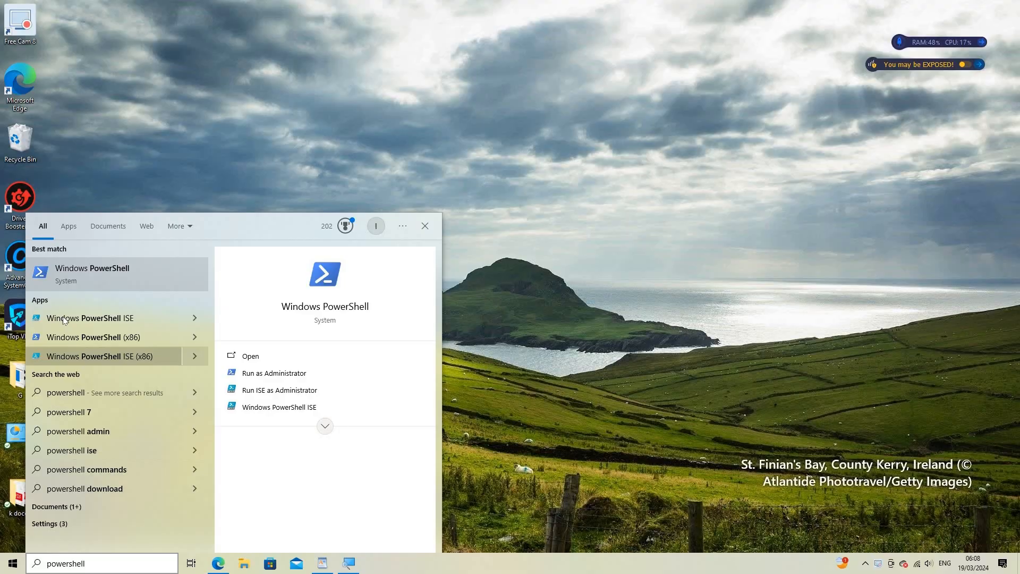
right_click(92, 273)
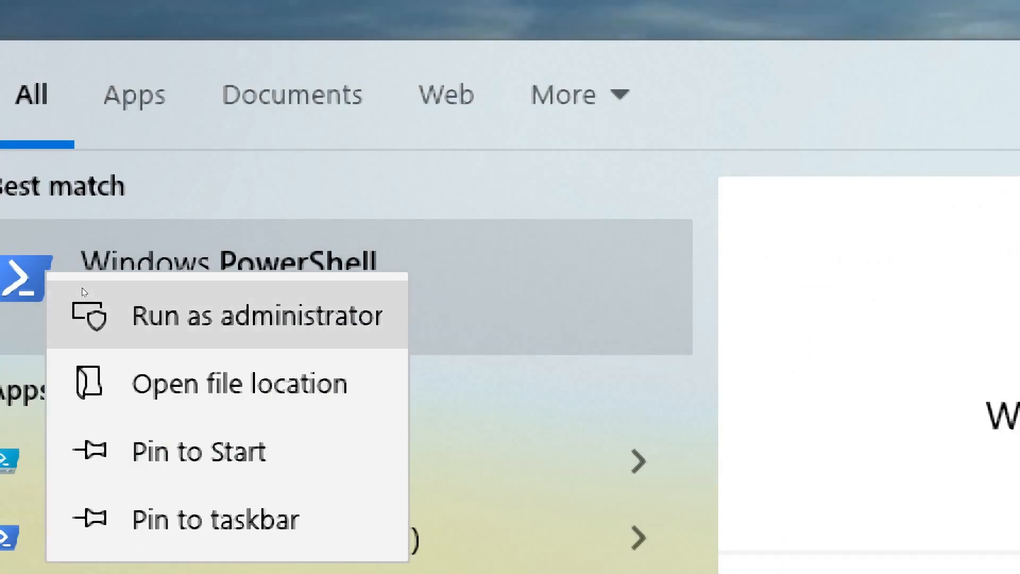
Launch PowerShell as administrator and run Get-Command to list all commands.
click(256, 316)
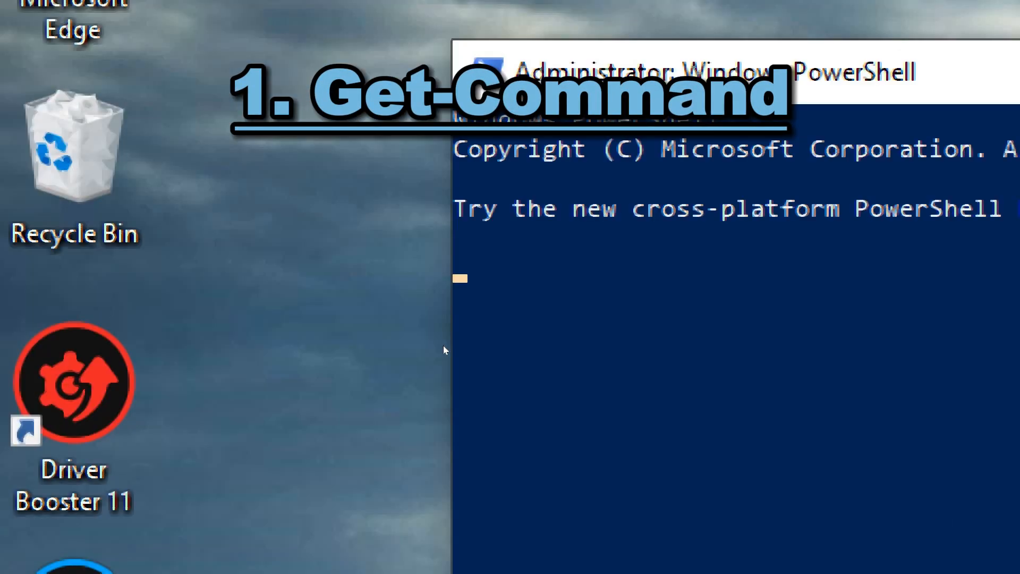
text(Get-Command)
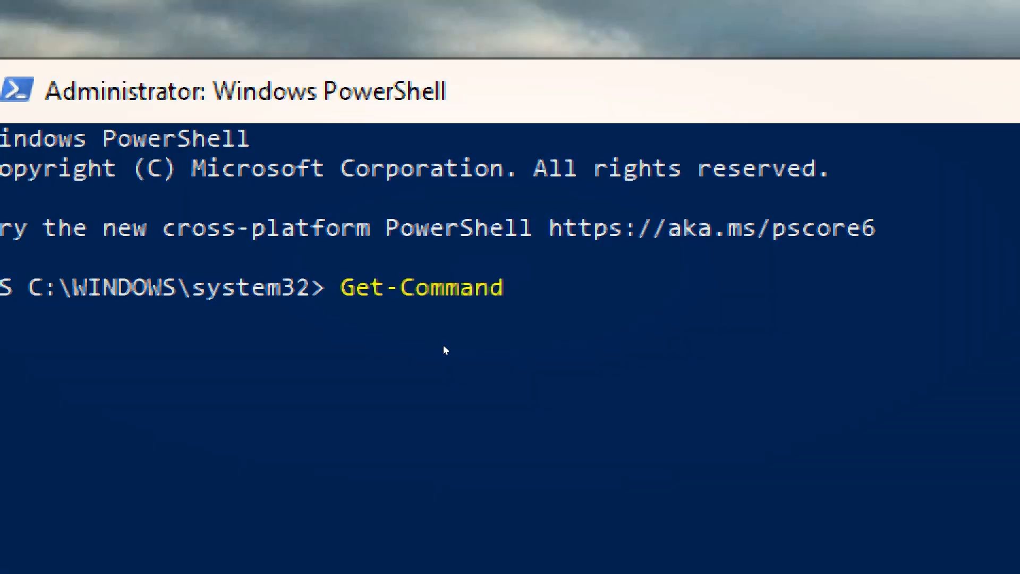
key(Return)
text(Test-NetConnection)
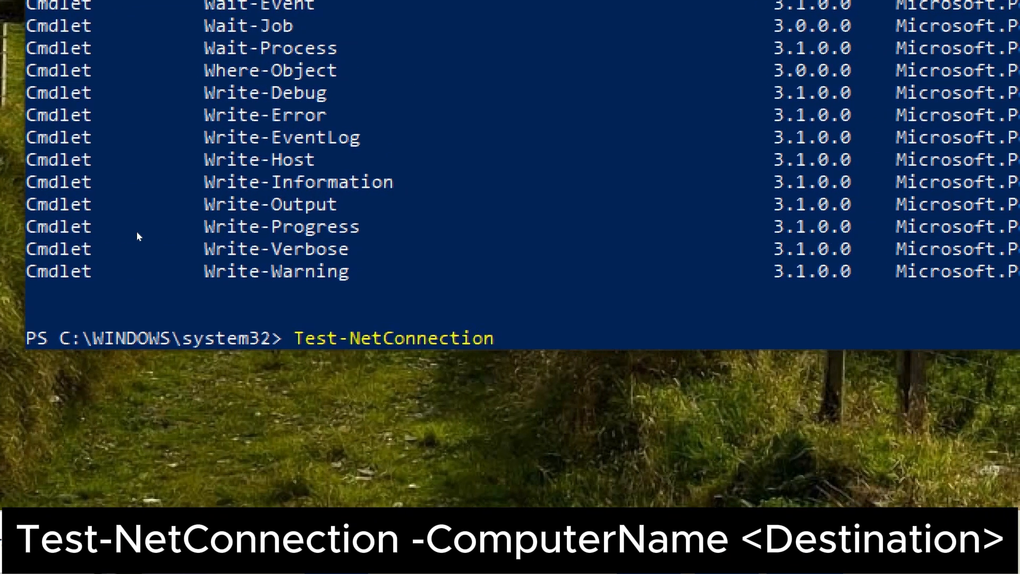
Run Test-NetConnection -ComputerName ultimate to test connectivity to that computer.
text(-computername)
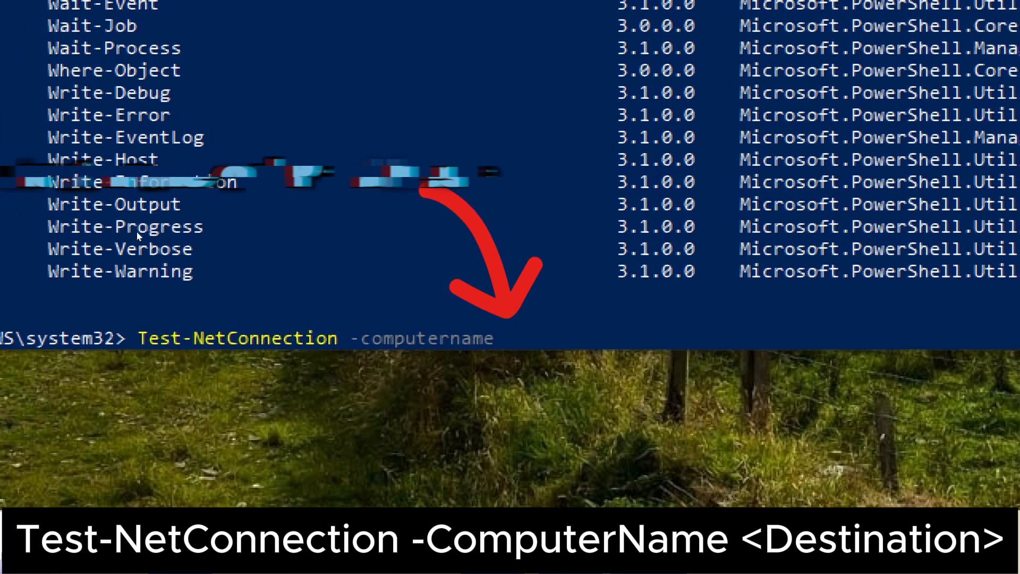
text(ultim)
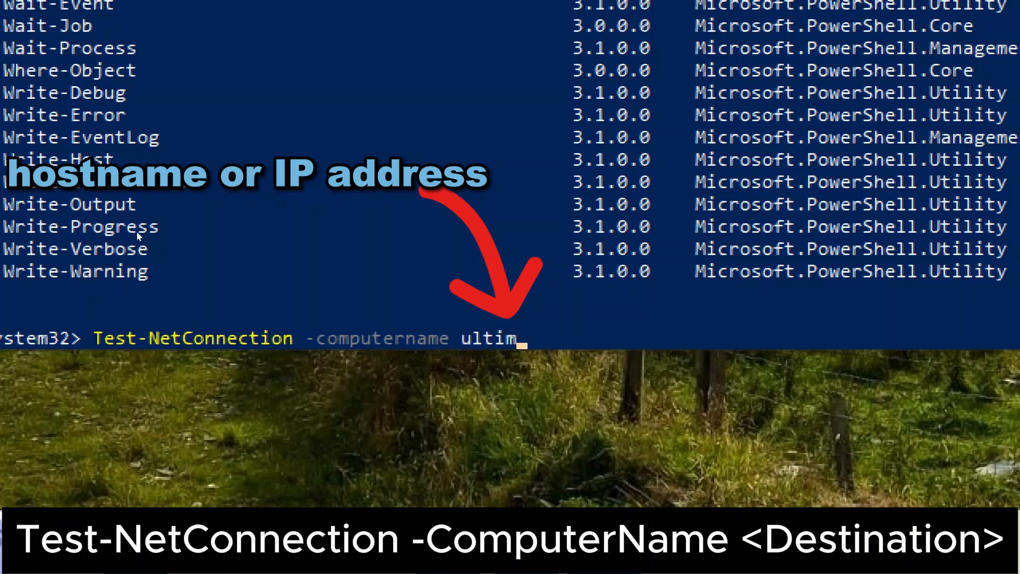
text(ate)
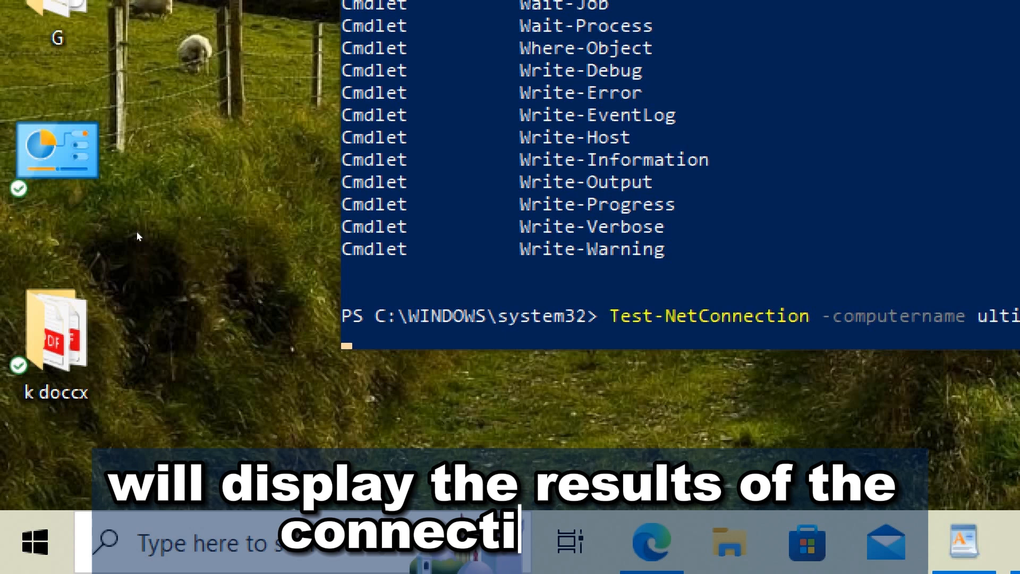
key(Return)
text(Get-ExecutionPolicy)
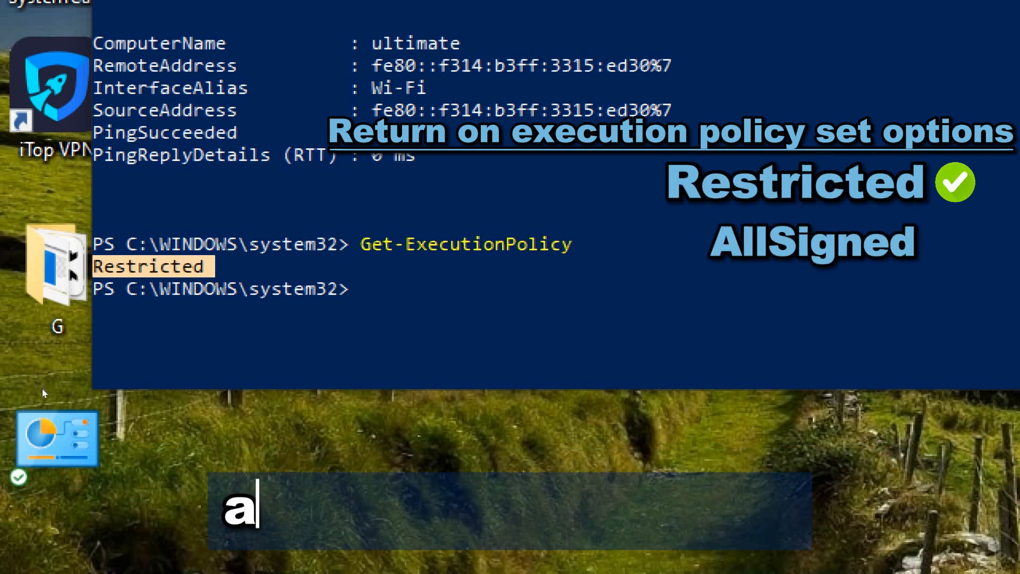
Type the start of the next command at the PowerShell prompt.
text(mus)
text(Set-E)
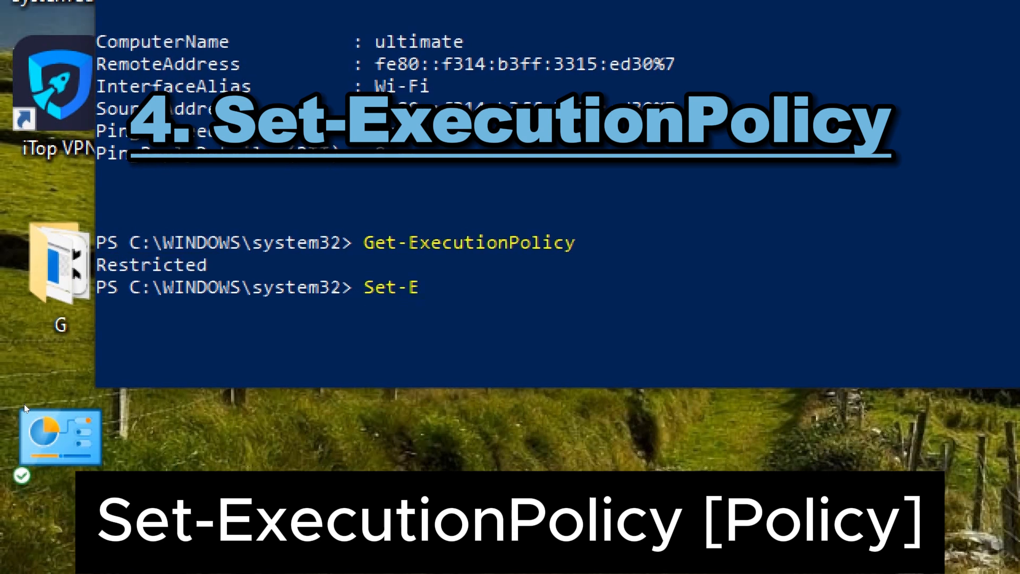
Type Set-ExecutionPolicy RemoteSigned to switch the policy to RemoteSigned.
text(xecution)
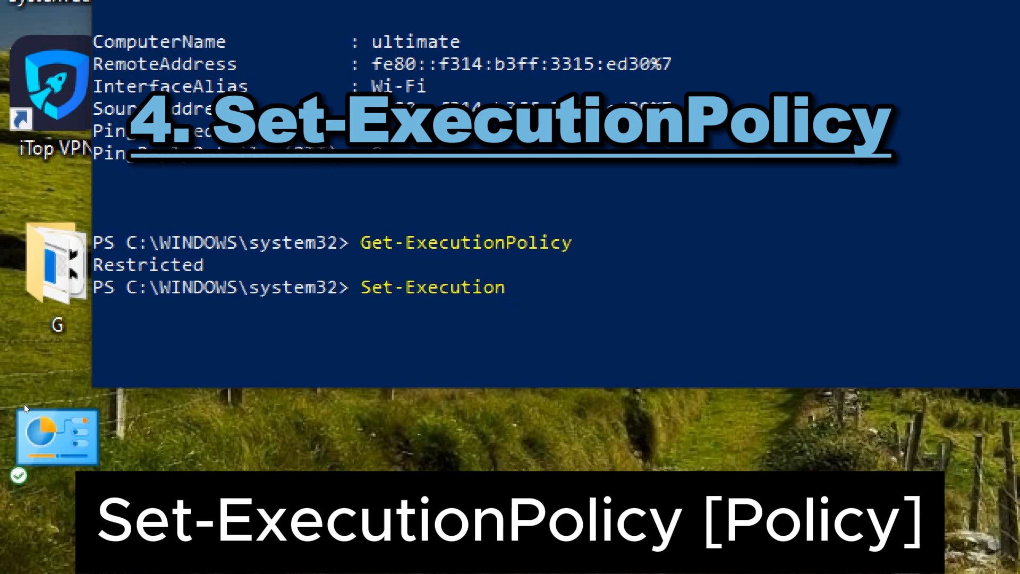
text(Policy)
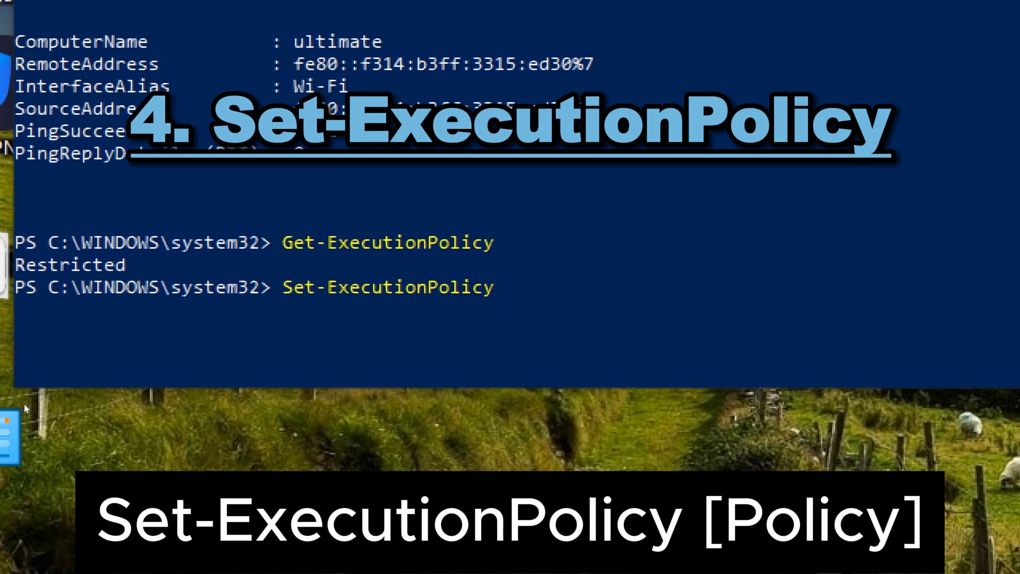
text(REm)
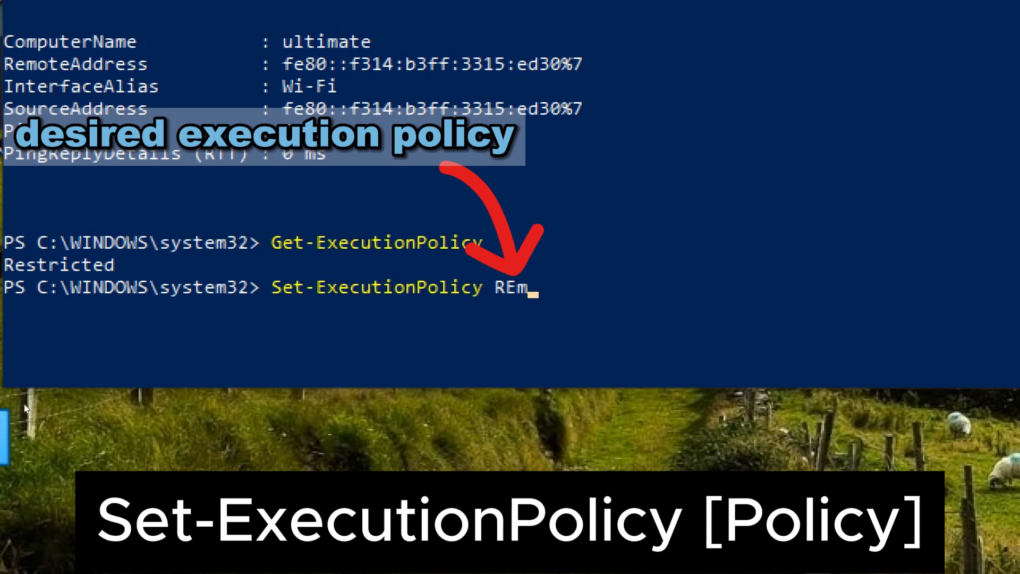
text(oteSigned)
text(Get-EventLog -Logname Security -)
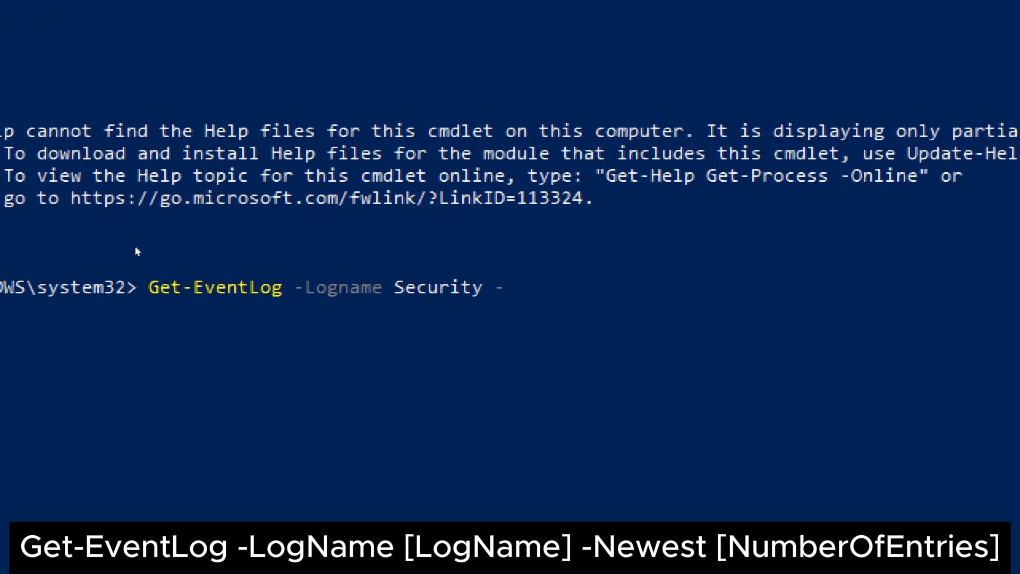
Add the -Newest parameter to the Get-EventLog Security command.
text(newest)
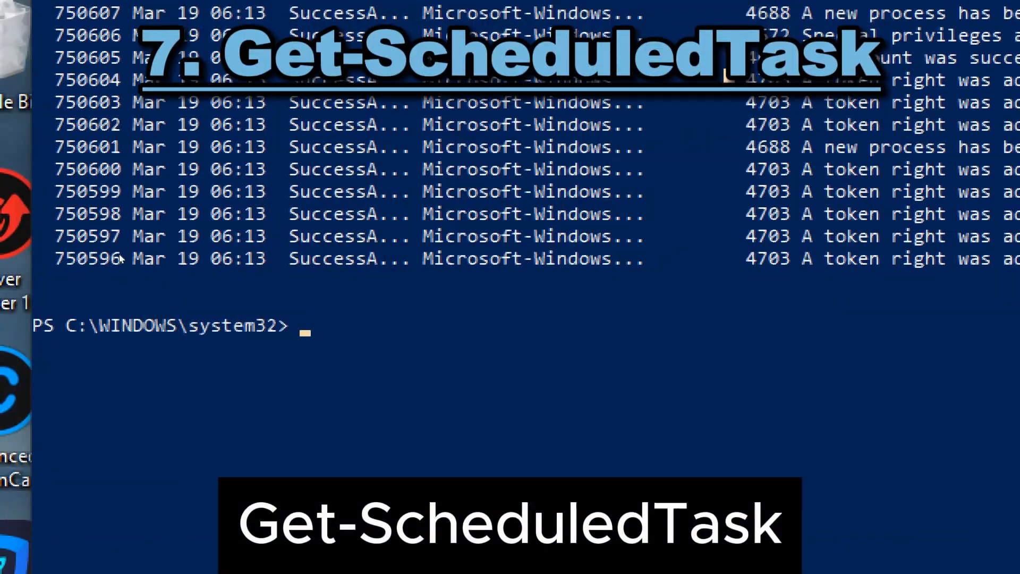
Run Get-ScheduledTask and scroll through the listed tasks and their states.
text(Get-ScheduledTask)
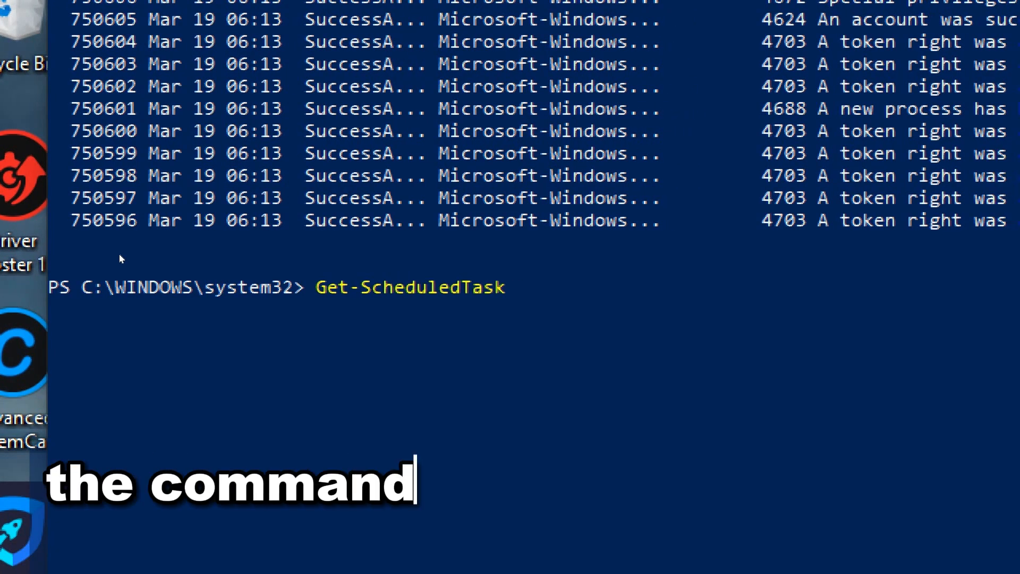
key(Return)
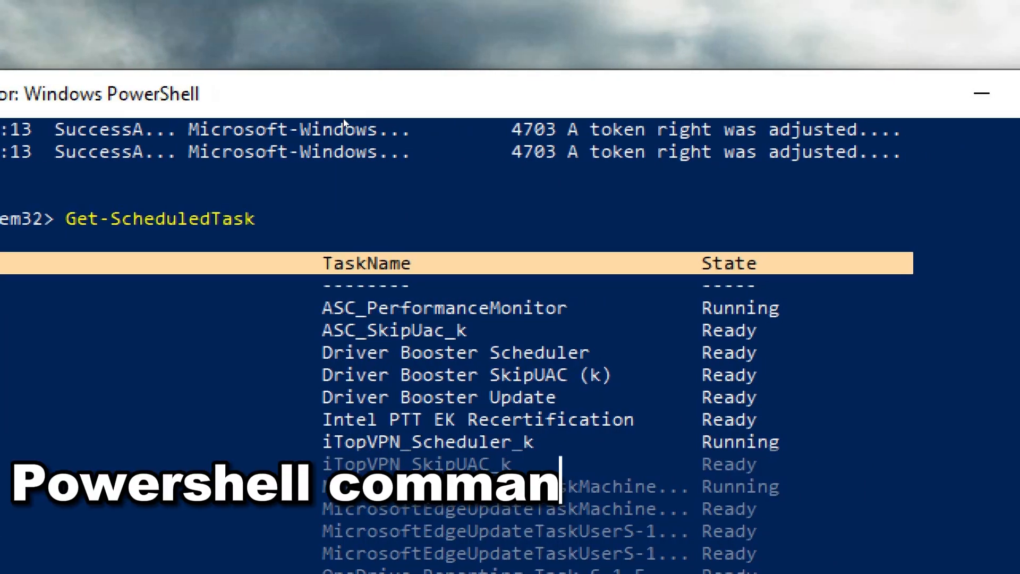
scroll(down, 3)
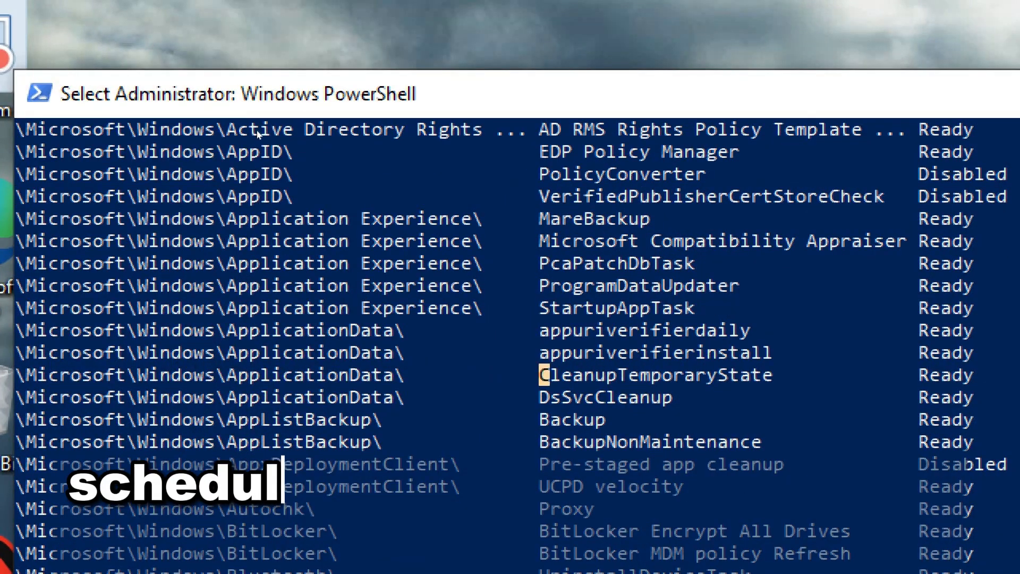
scroll(down, 3)
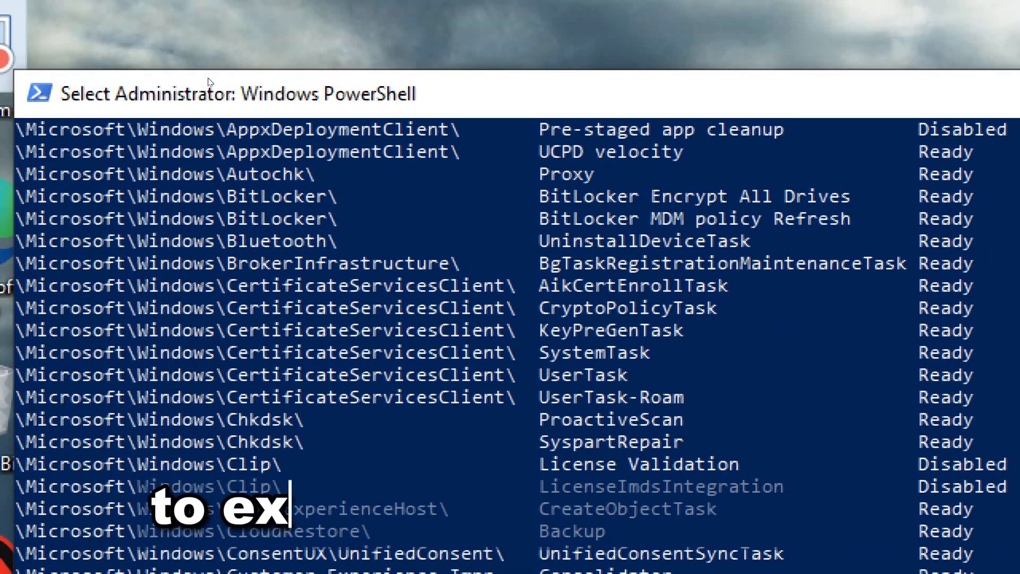